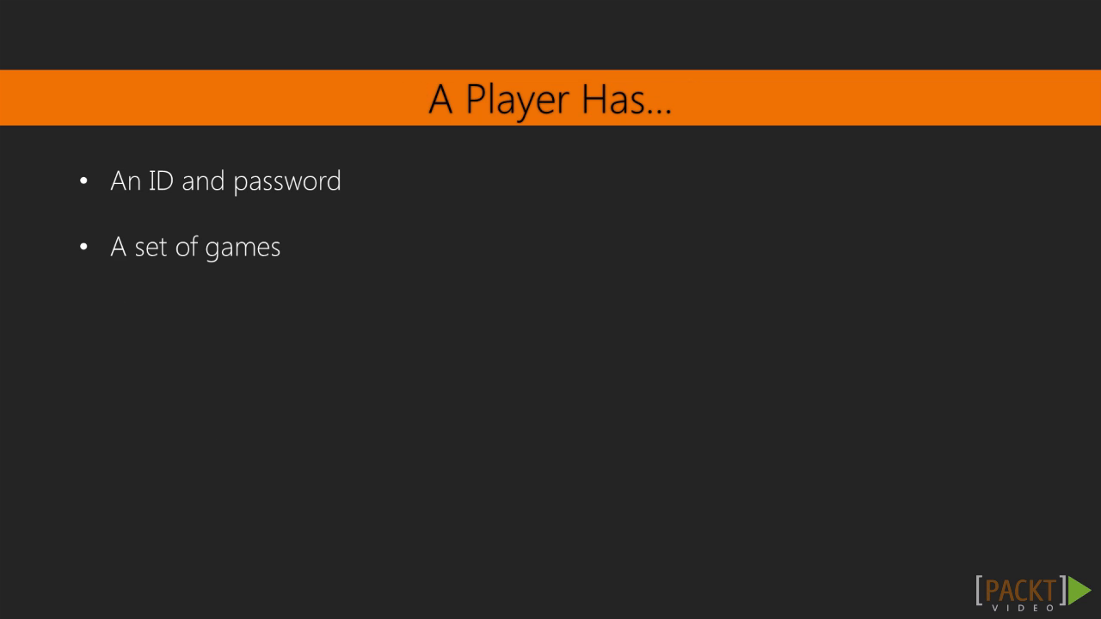
- Advance the slideshow through the Model: Player slide to the Player's Games slide
key("Right")
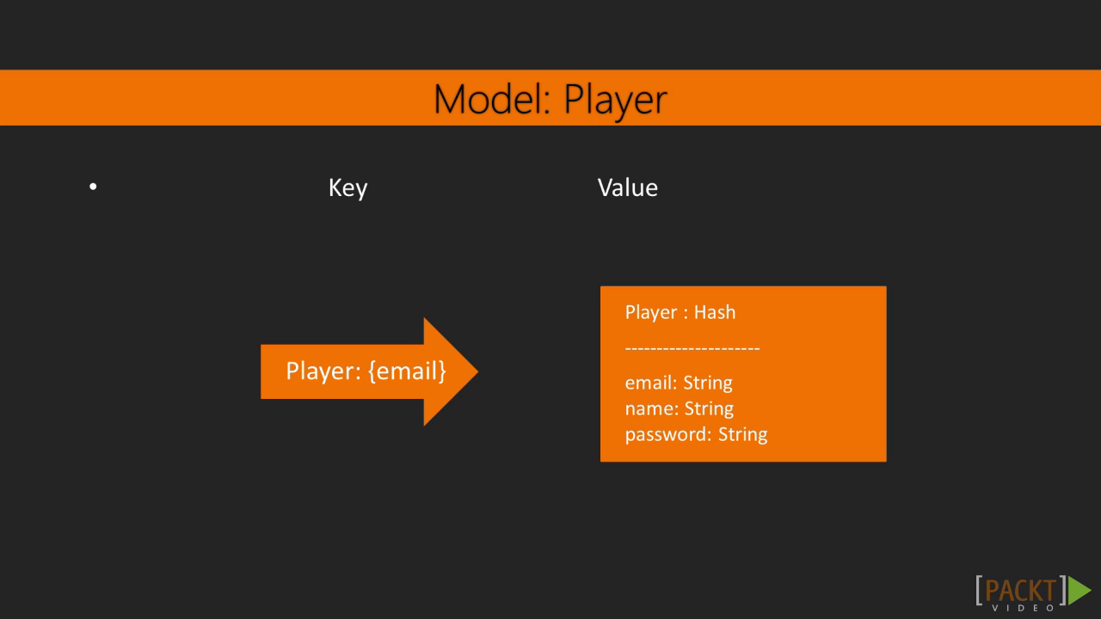
key("right")
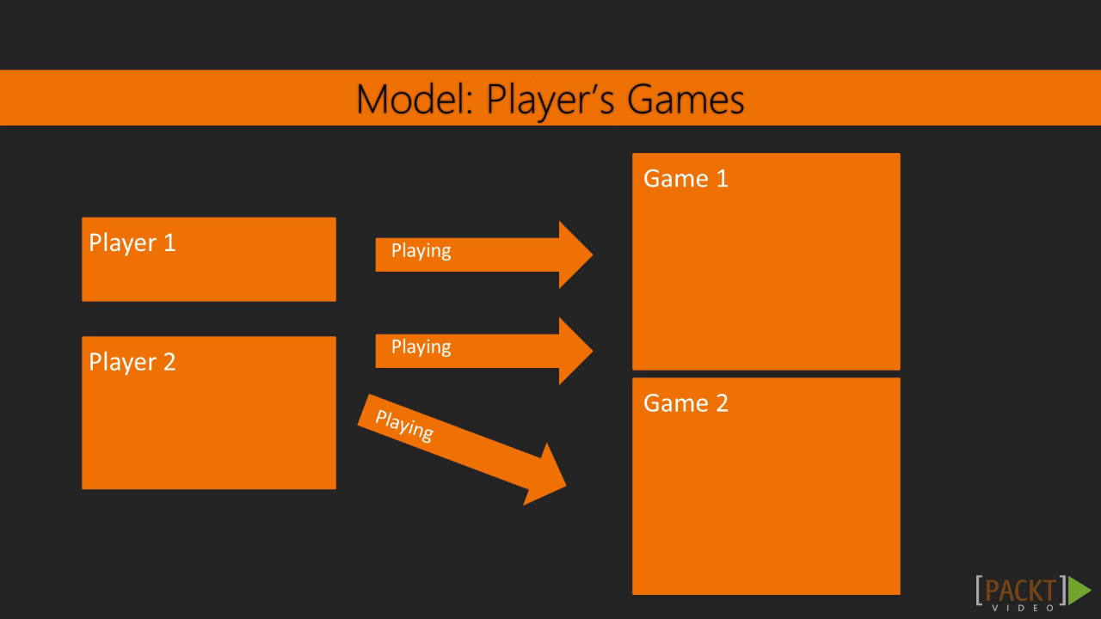